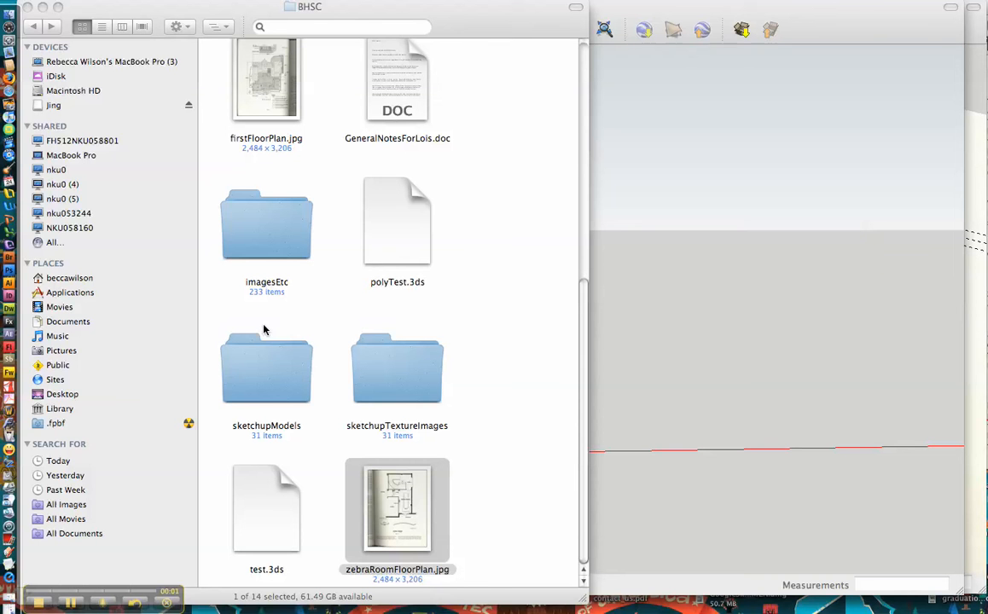
pyautogui.moveTo(430, 399)
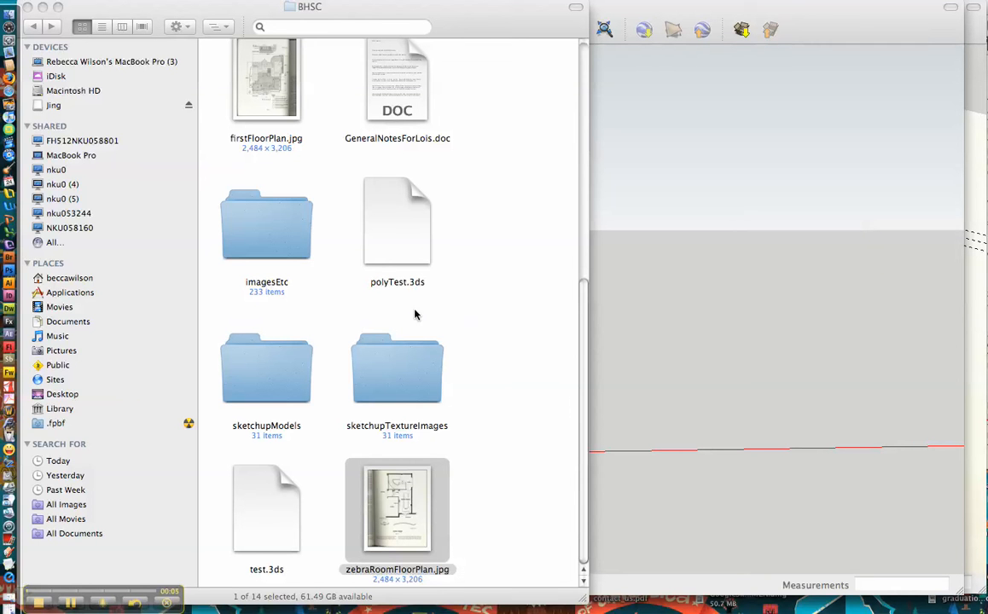
pyautogui.moveTo(868, 47)
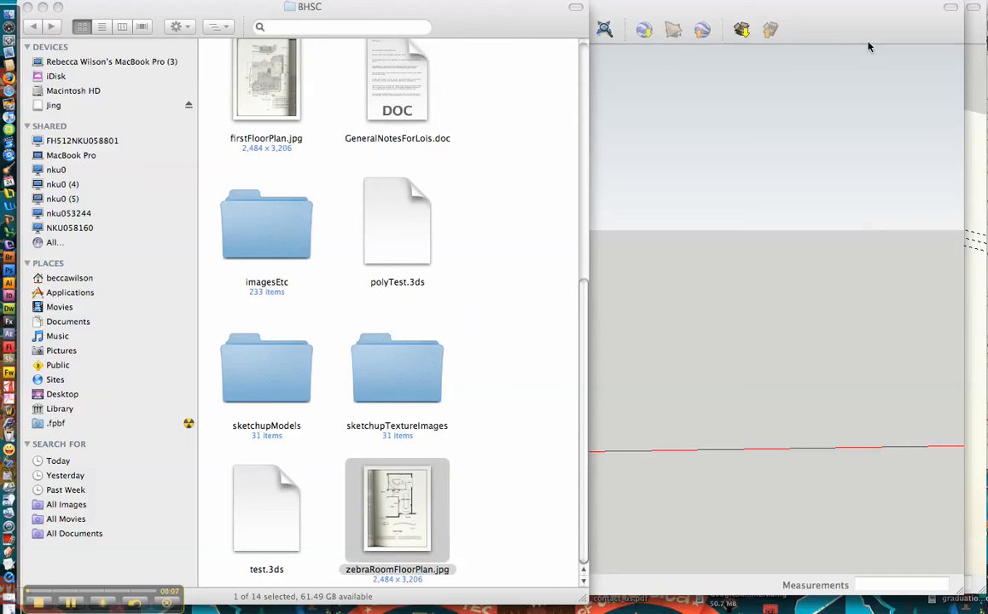
pyautogui.moveTo(809, 7)
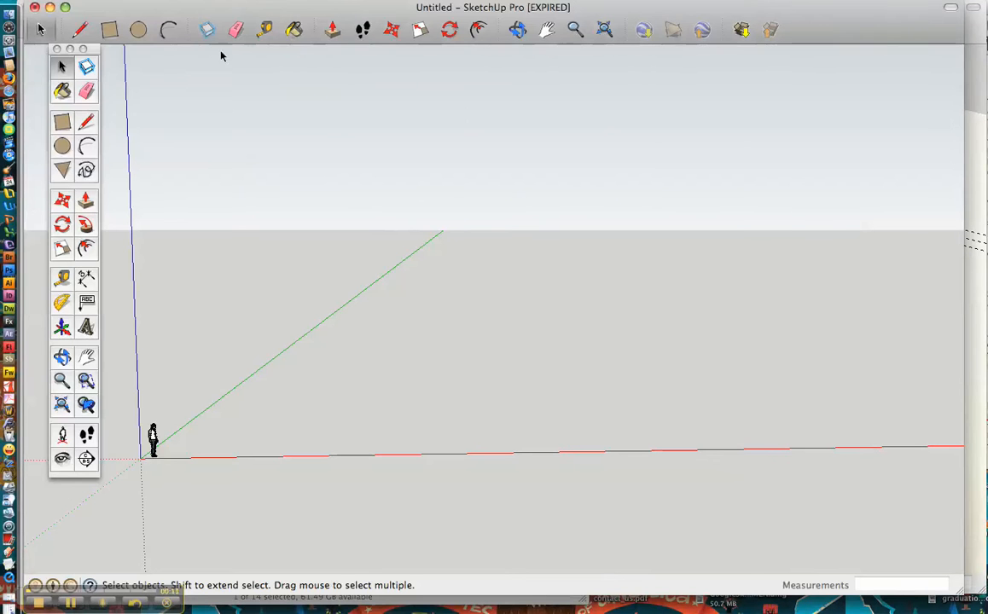
pyautogui.moveTo(192, 34)
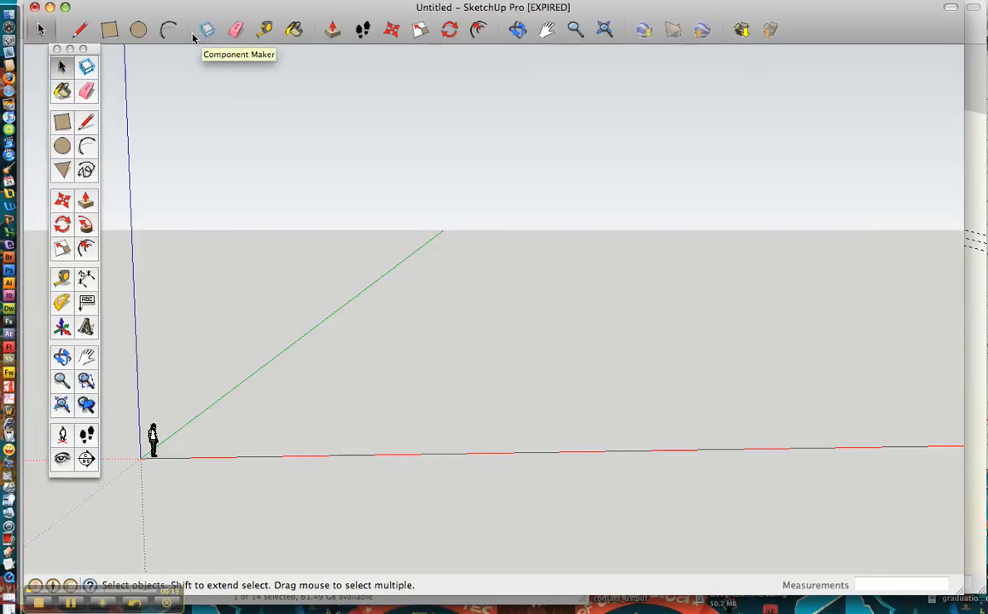
pyautogui.moveTo(247, 108)
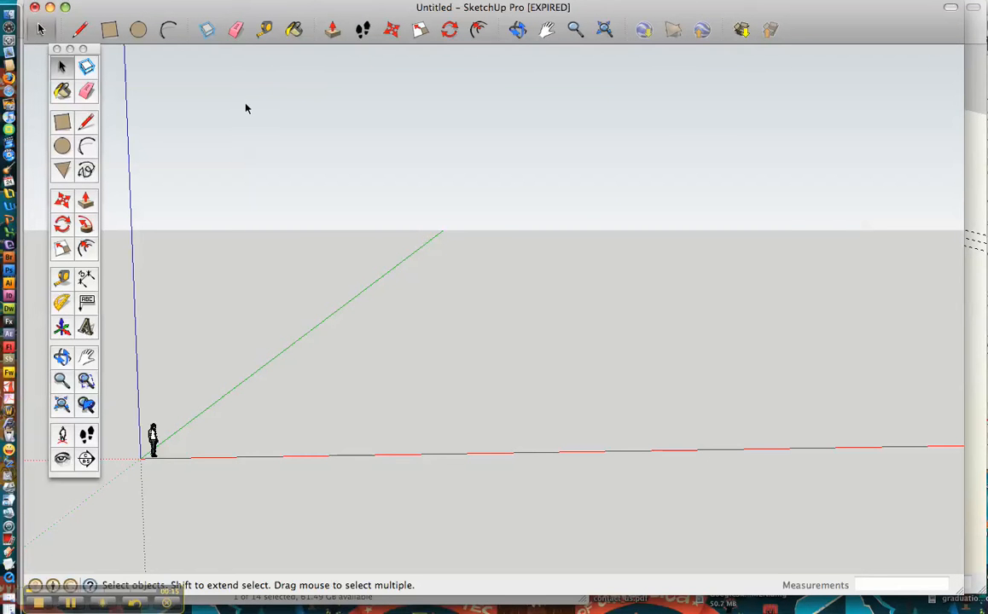
pyautogui.moveTo(133, 105)
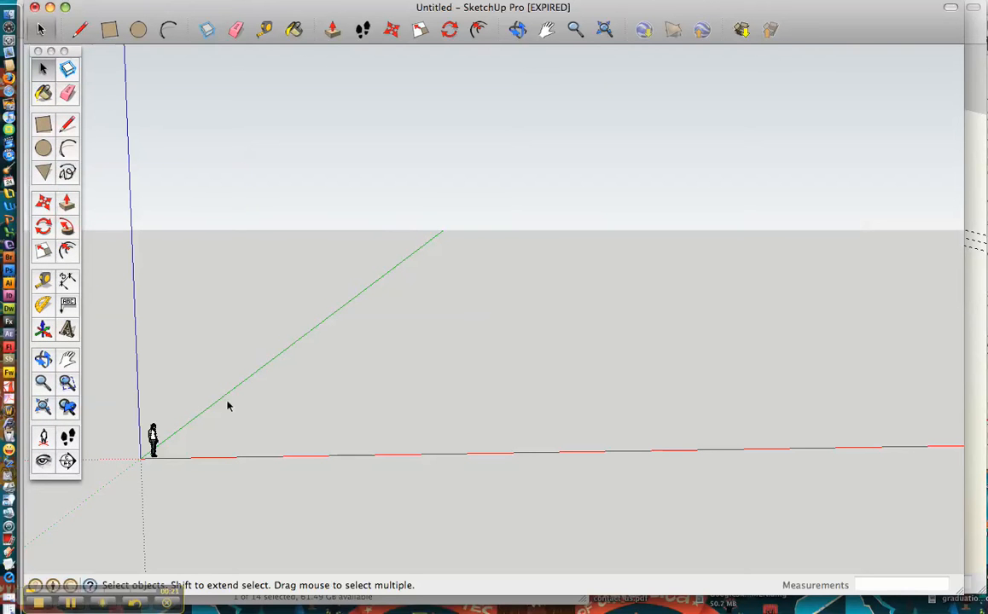
pyautogui.moveTo(267, 314)
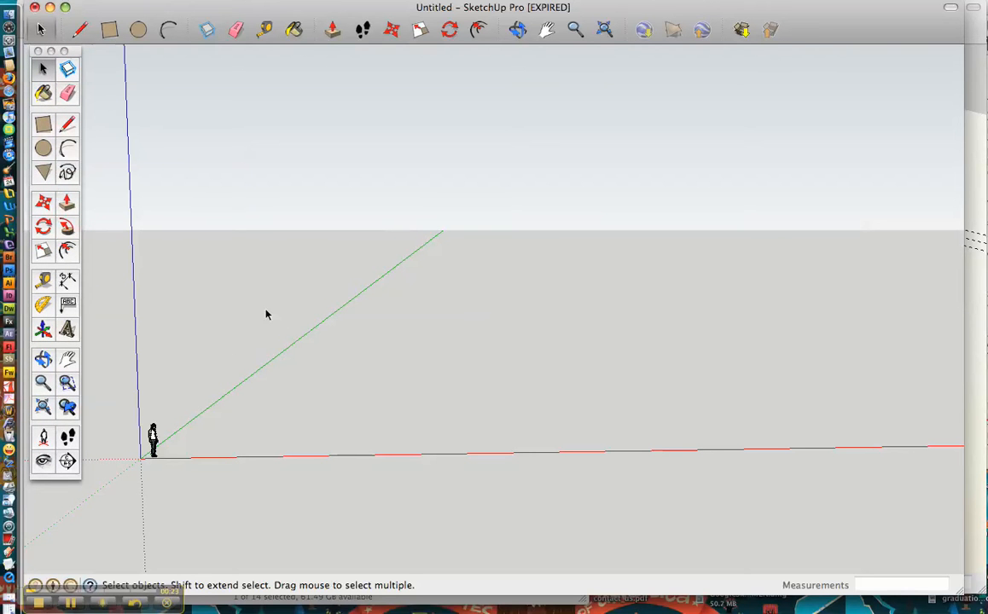
pyautogui.moveTo(458, 273)
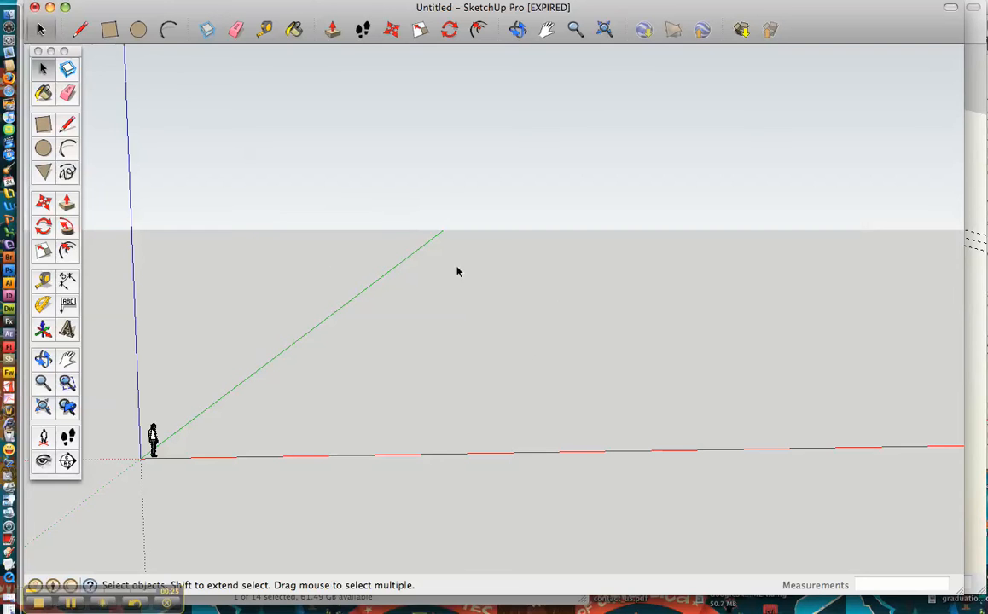
pyautogui.moveTo(336, 17)
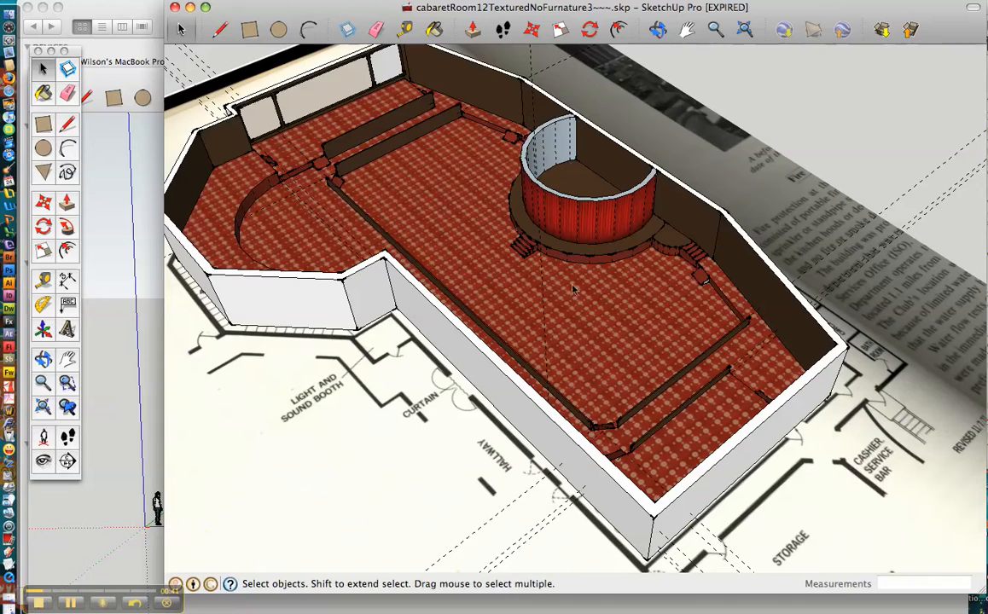
pyautogui.moveTo(365, 11)
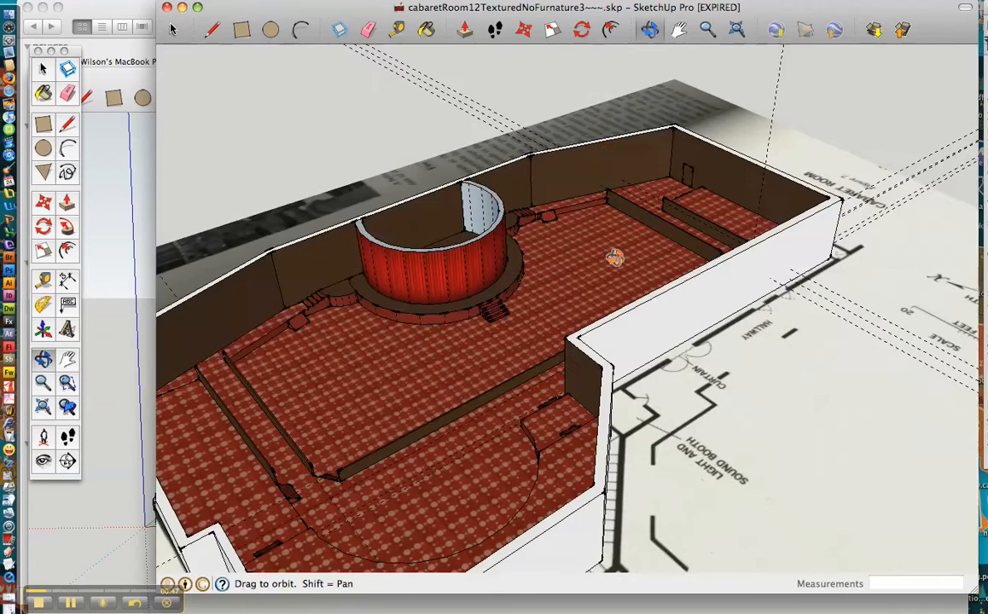
# - Orbit the finished cabaret room model to view it from the opposite end
pyautogui.moveTo(615, 256); pyautogui.dragTo(573, 288)
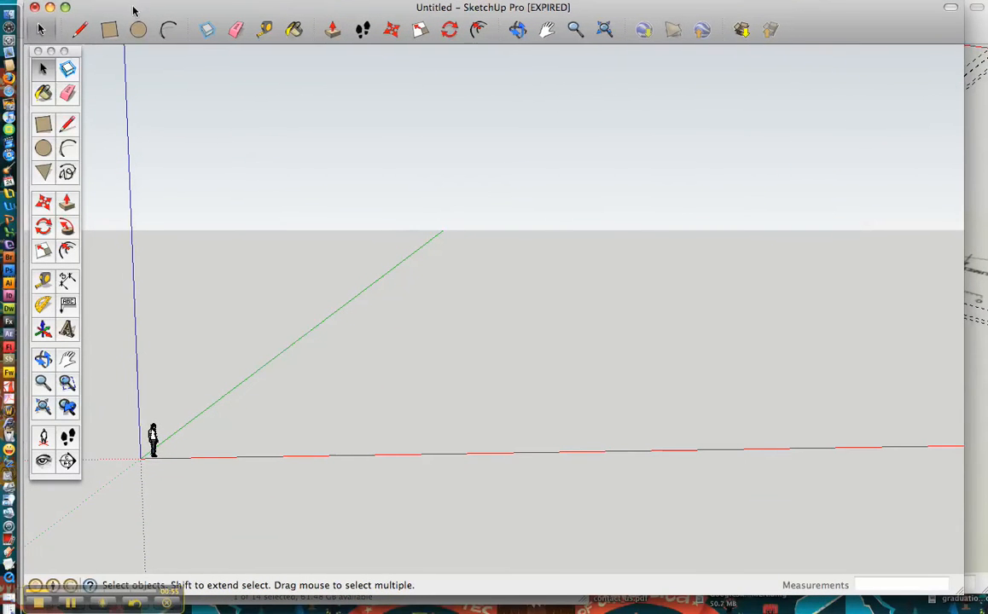
pyautogui.moveTo(115, 113)
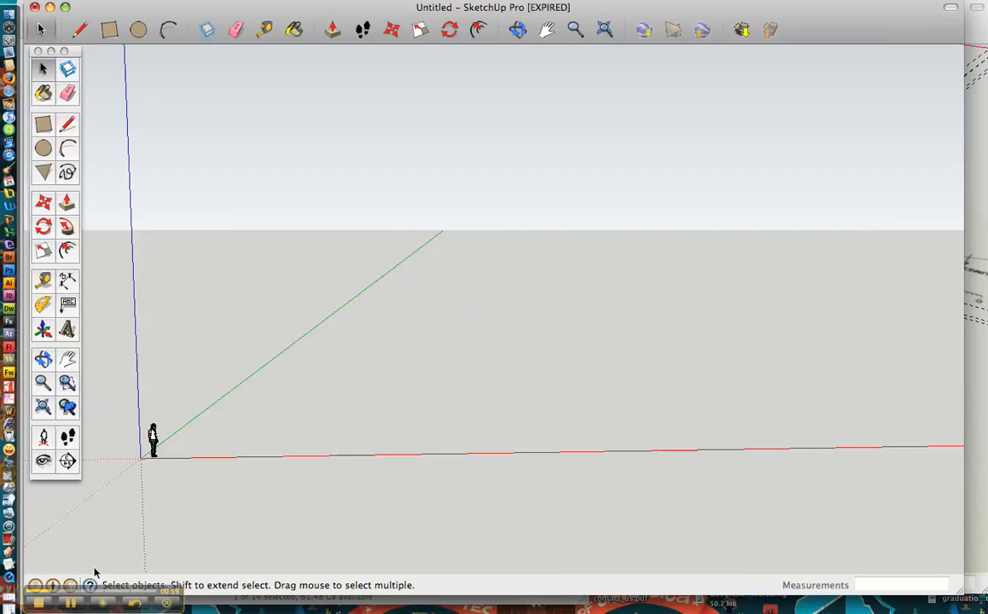
pyautogui.moveTo(211, 287)
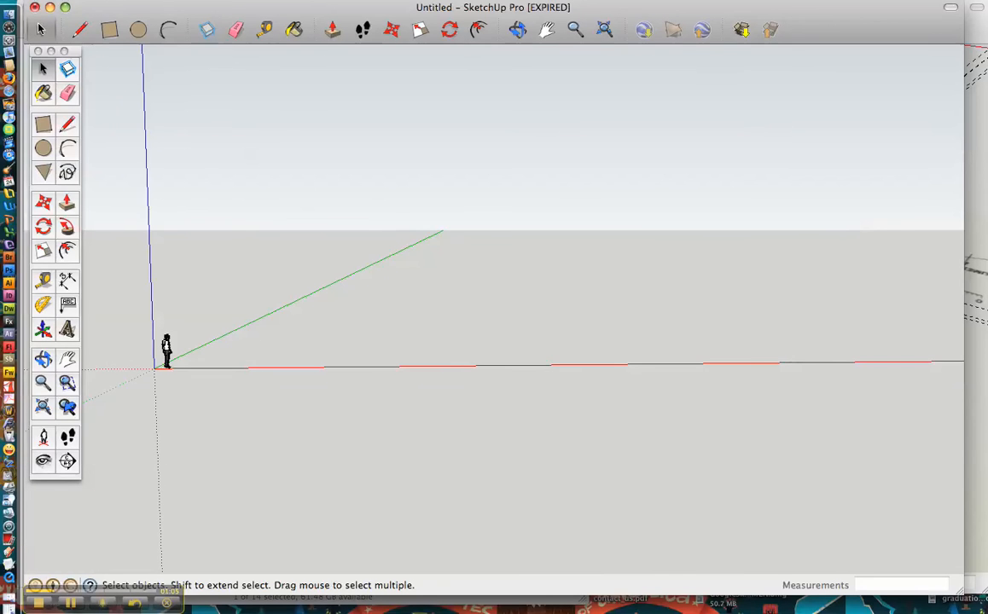
# - Open the File menu in the empty Untitled model
pyautogui.click(43, 7)
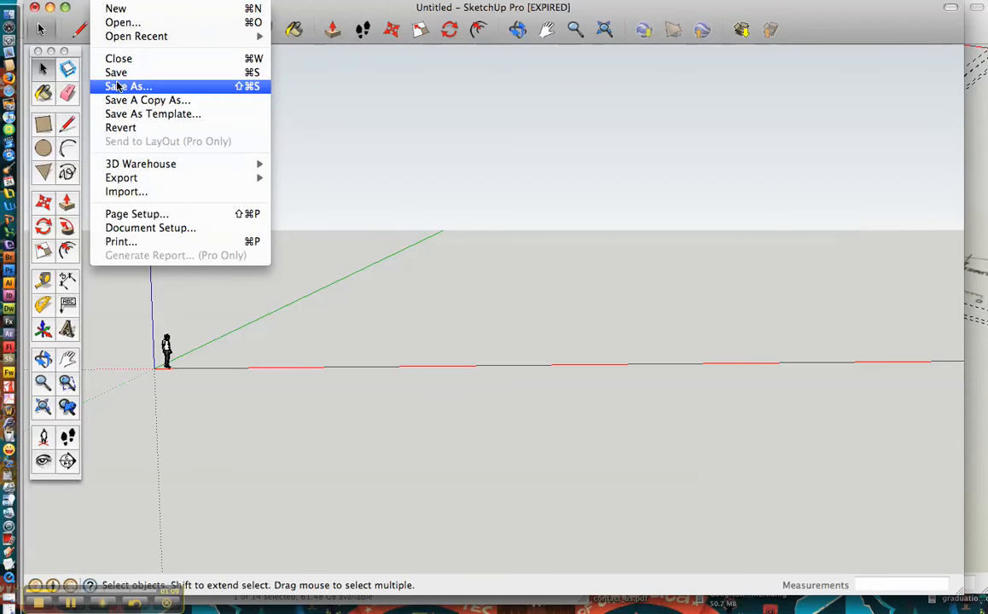
pyautogui.moveTo(141, 164)
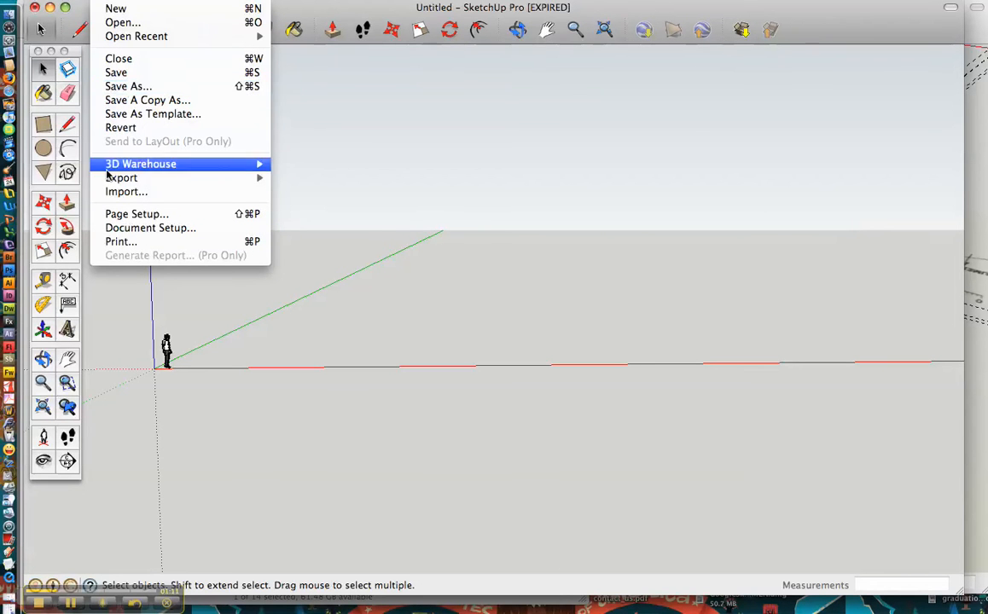
# - Import zebraRoomFloorPlan.jpg with the dropdown set to Use As Image
pyautogui.click(126, 191)
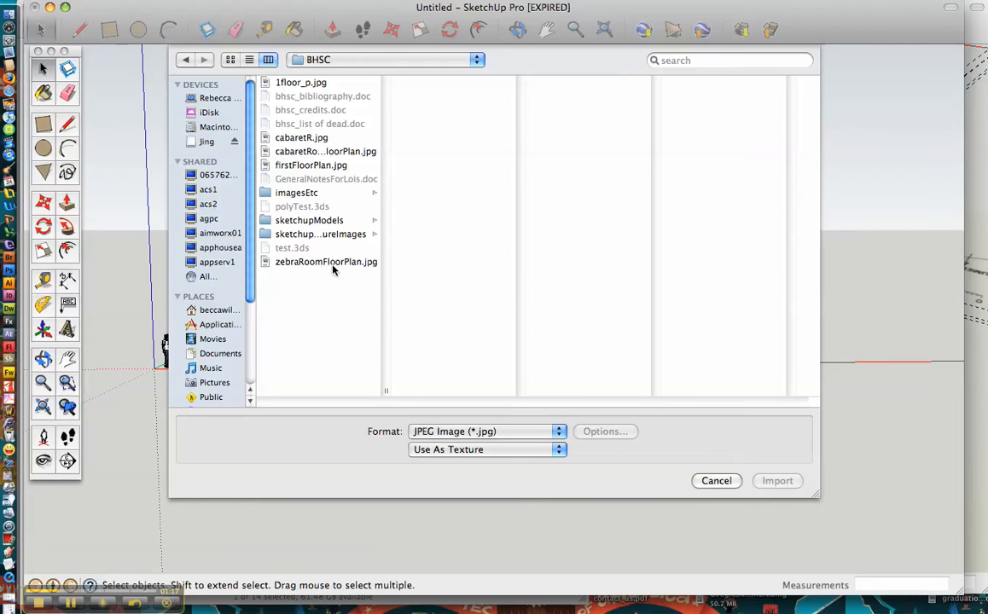
pyautogui.click(325, 262)
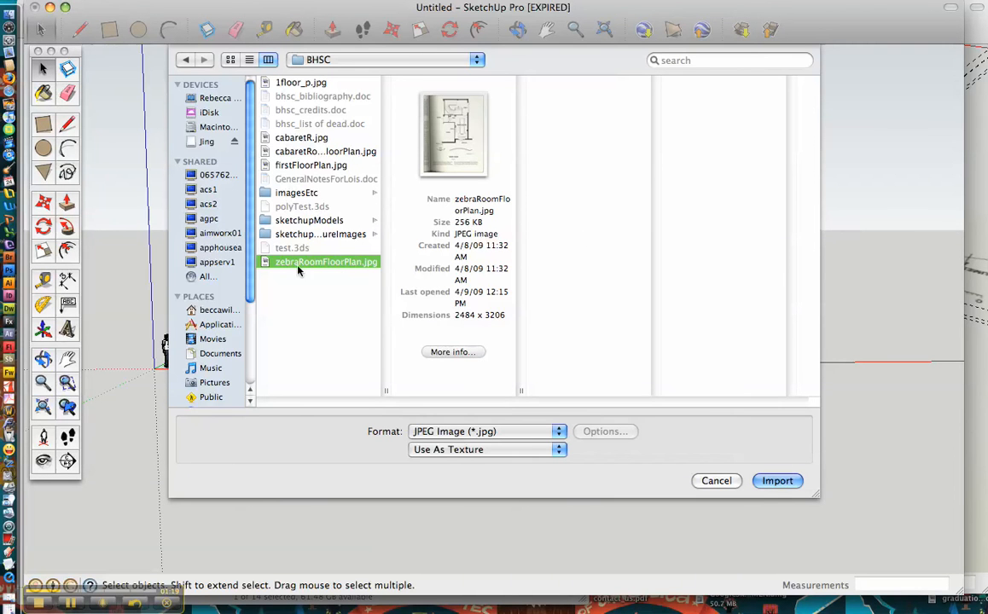
pyautogui.moveTo(298, 282)
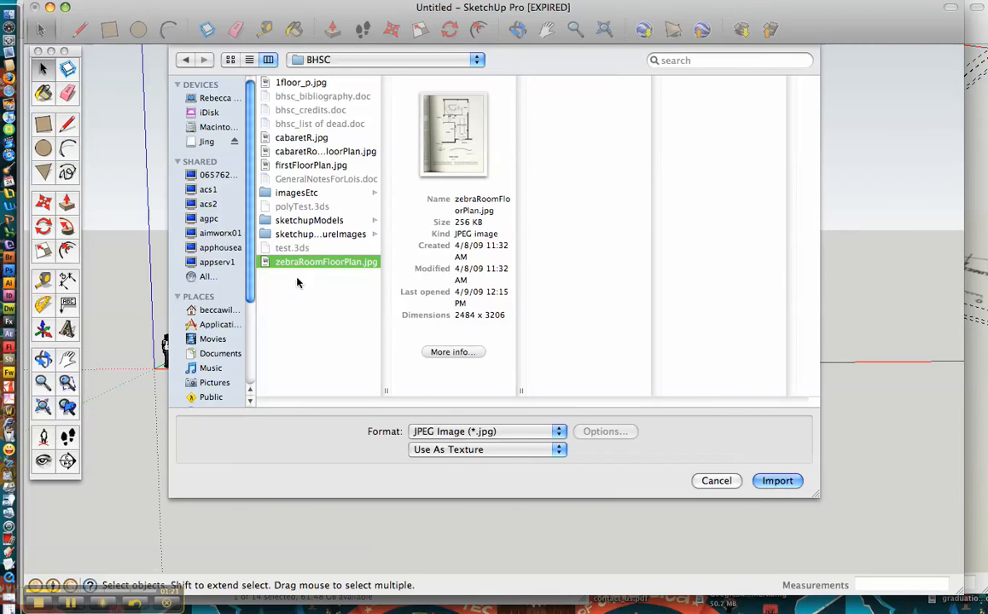
pyautogui.moveTo(520, 450)
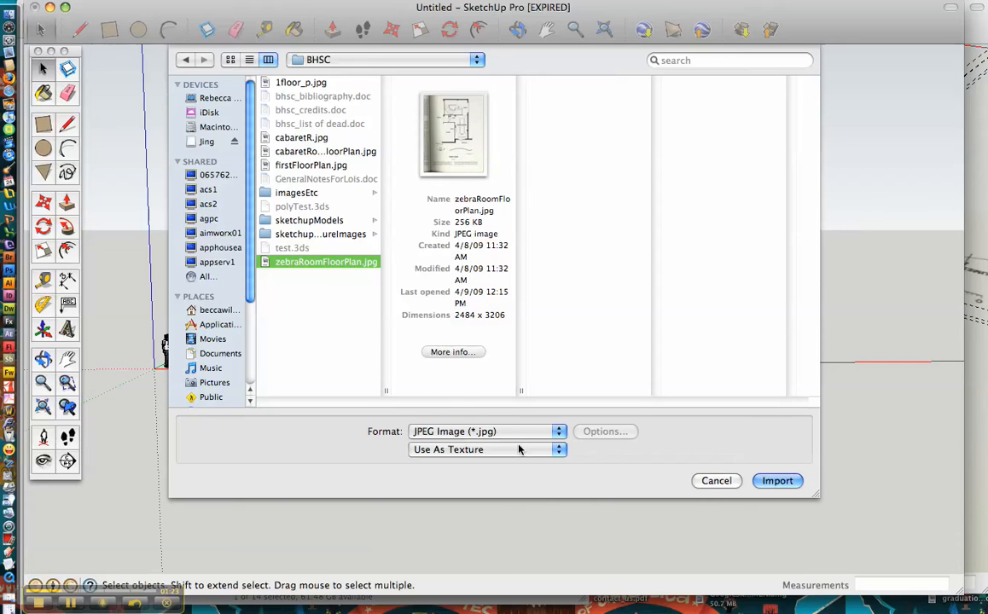
pyautogui.click(487, 450)
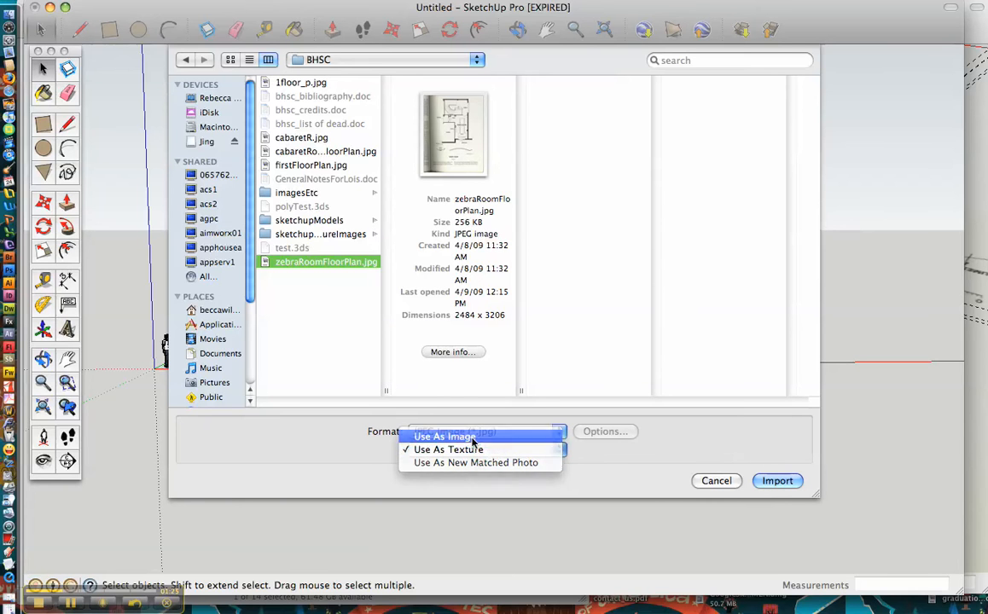
pyautogui.click(444, 436)
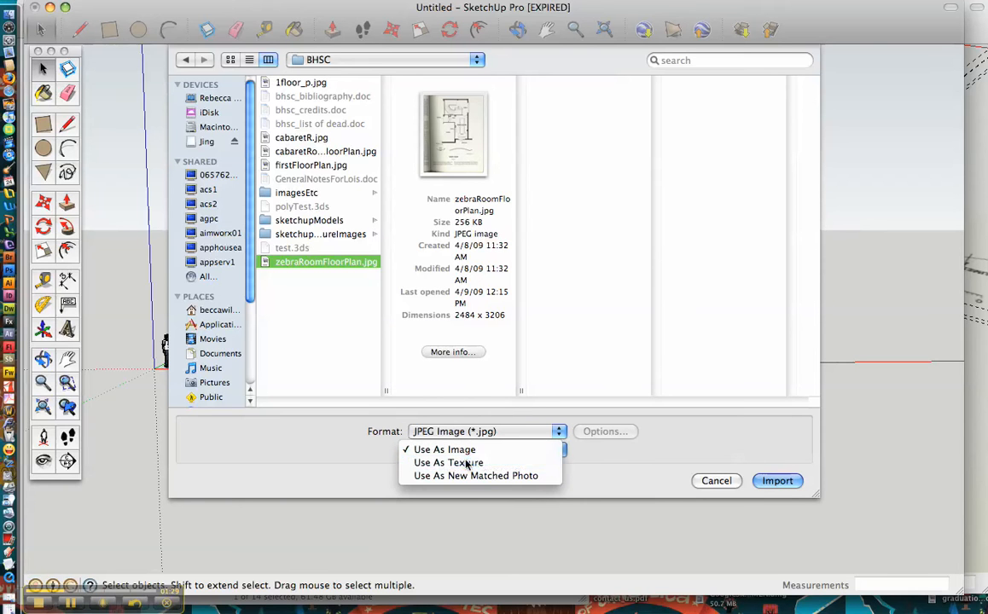
pyautogui.click(448, 462)
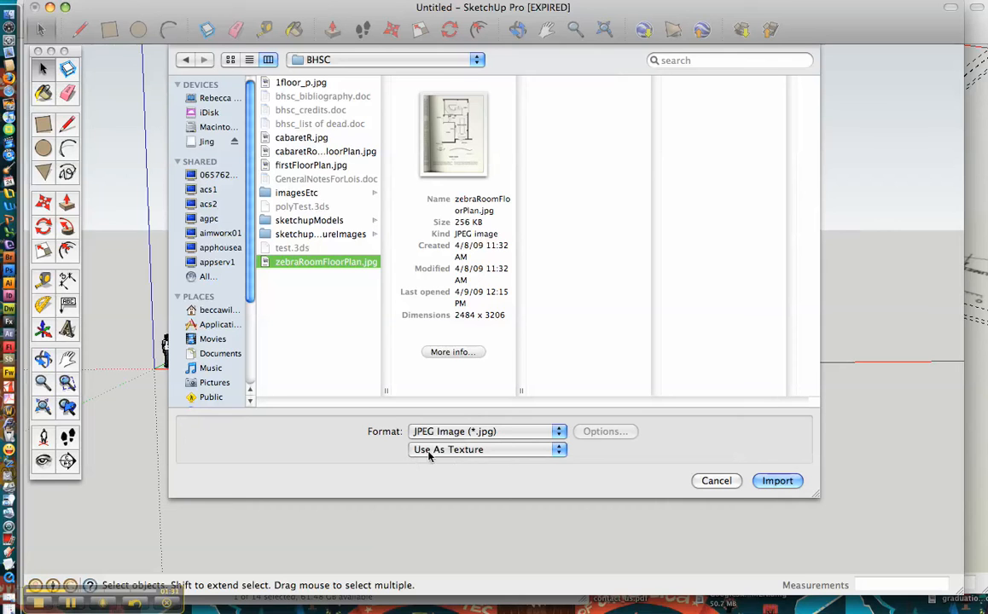
pyautogui.click(486, 450)
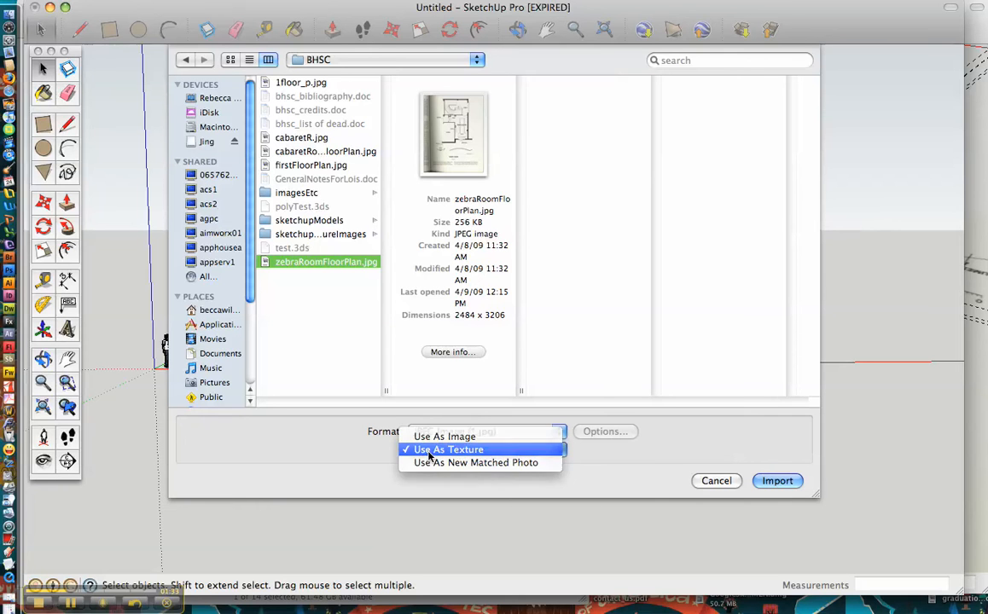
pyautogui.click(449, 450)
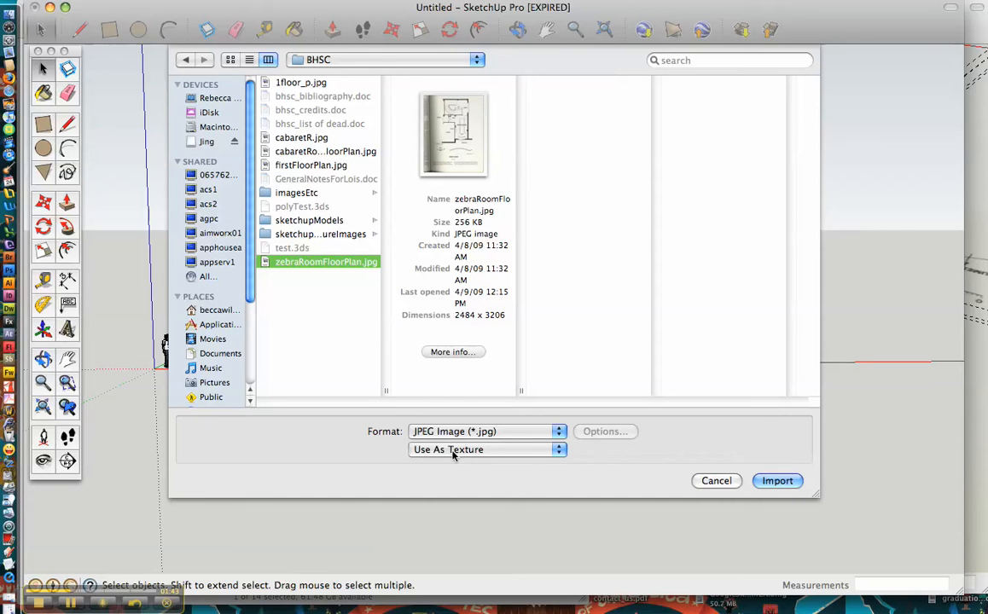
pyautogui.click(486, 450)
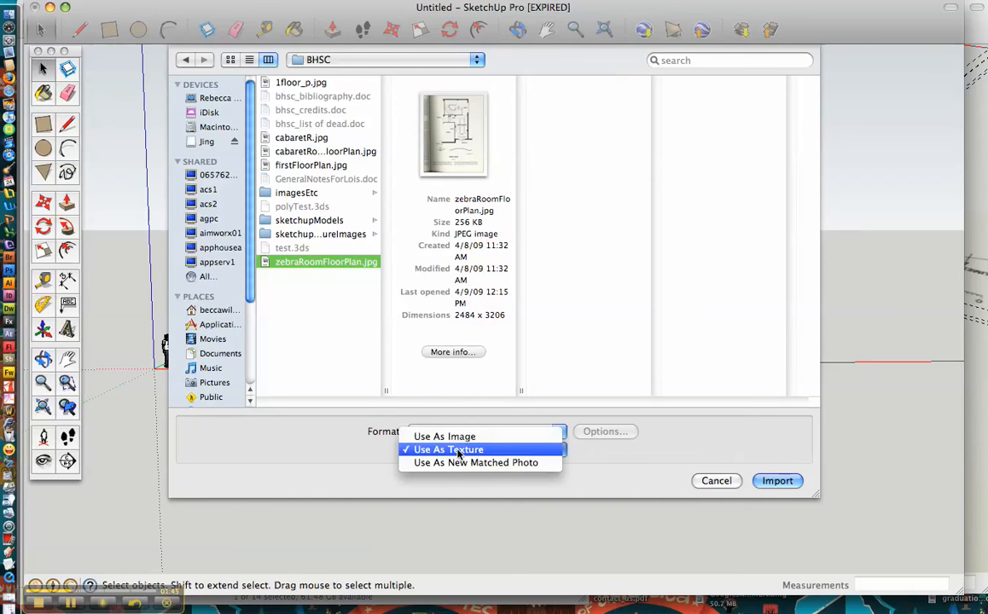
pyautogui.click(444, 436)
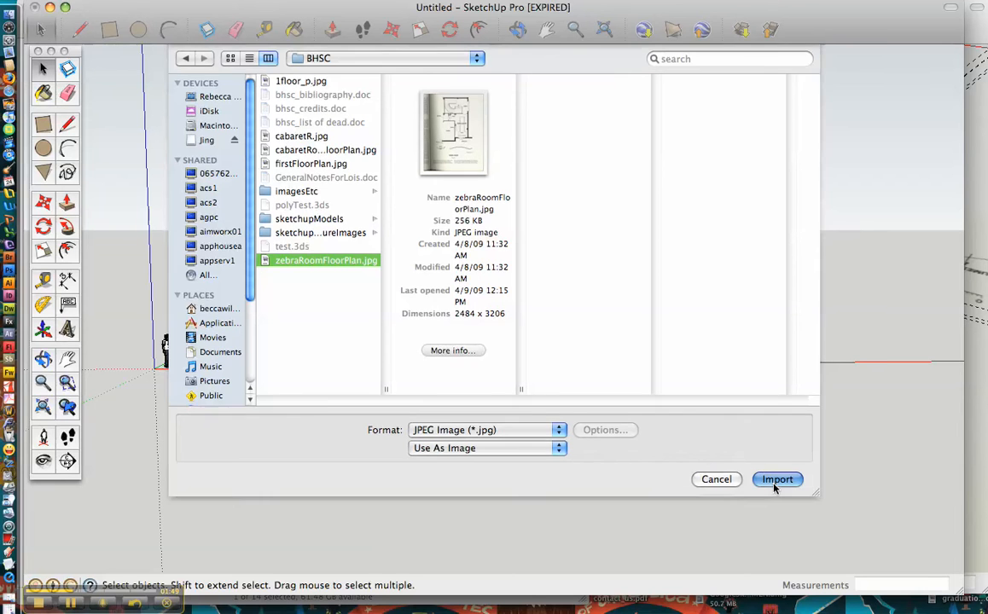
pyautogui.click(777, 479)
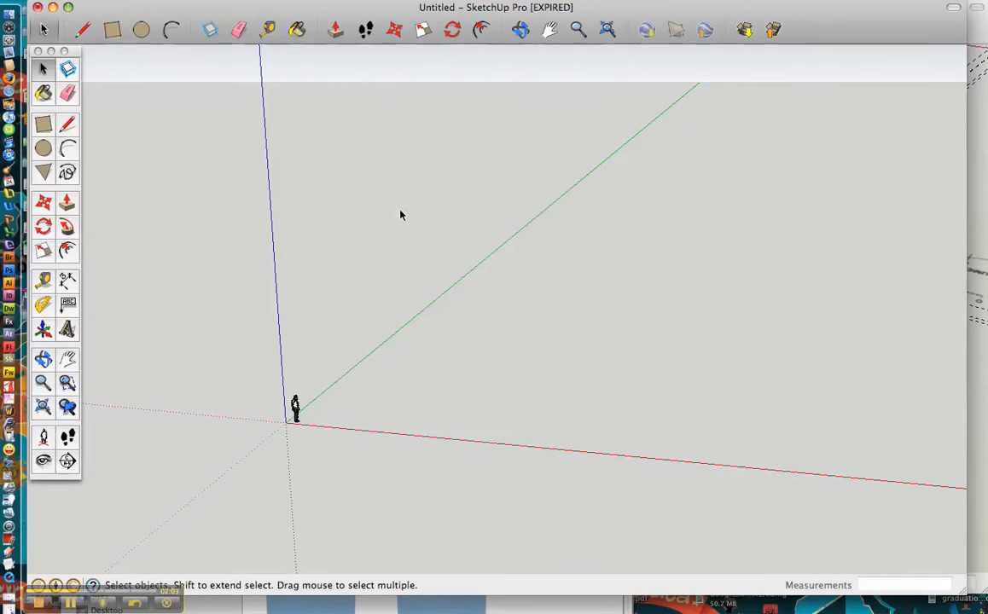
# - Re-import zebraRoomFloorPlan.jpg as a plain image via File > Import
pyautogui.click(43, 6)
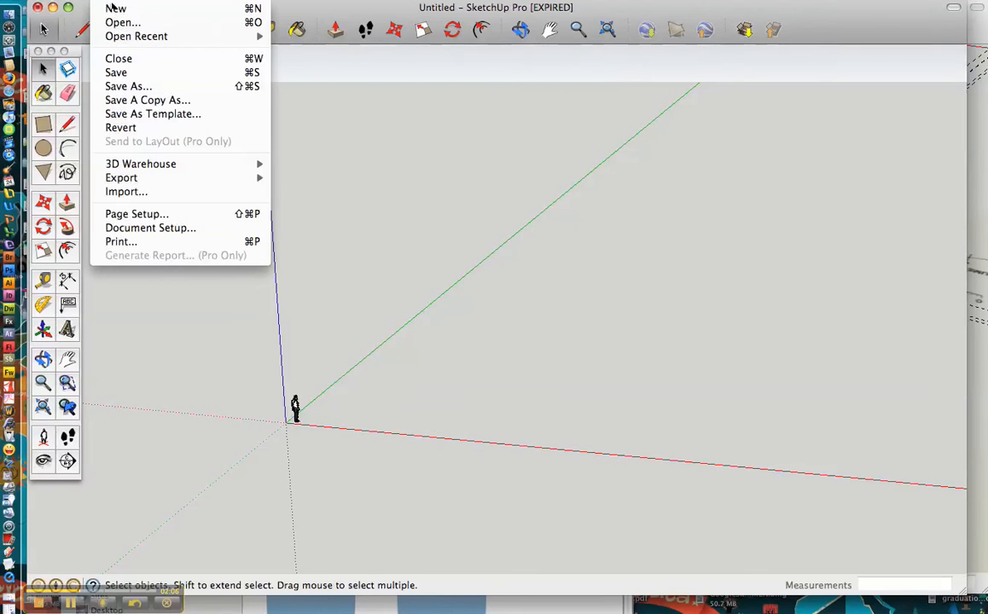
pyautogui.moveTo(117, 162)
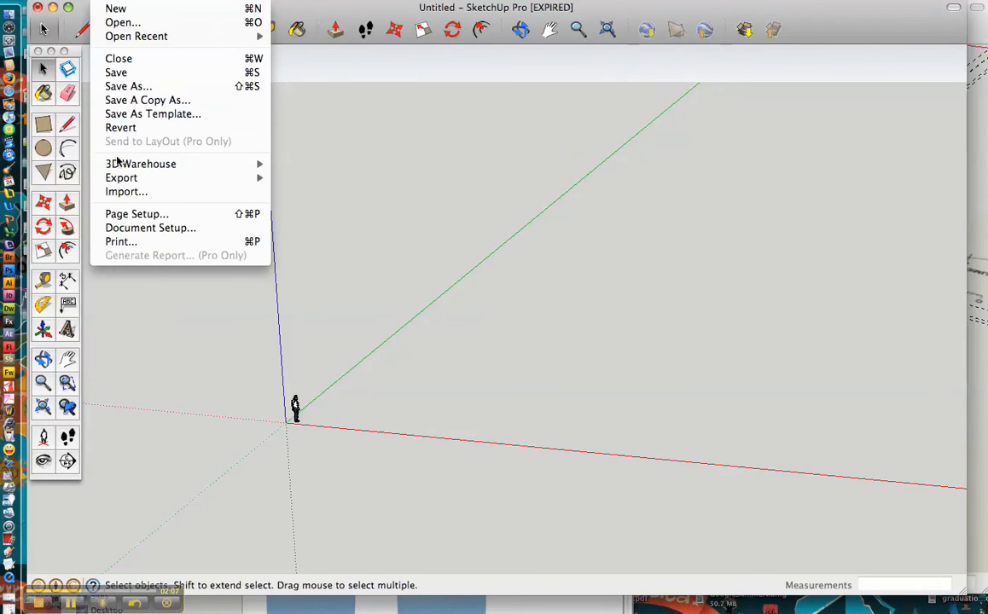
pyautogui.click(126, 191)
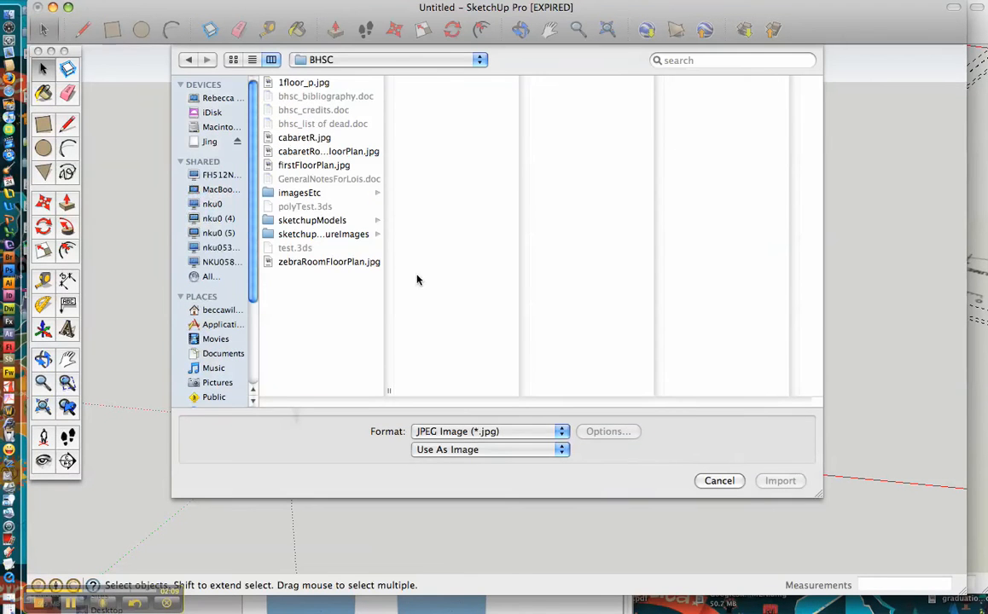
pyautogui.click(329, 262)
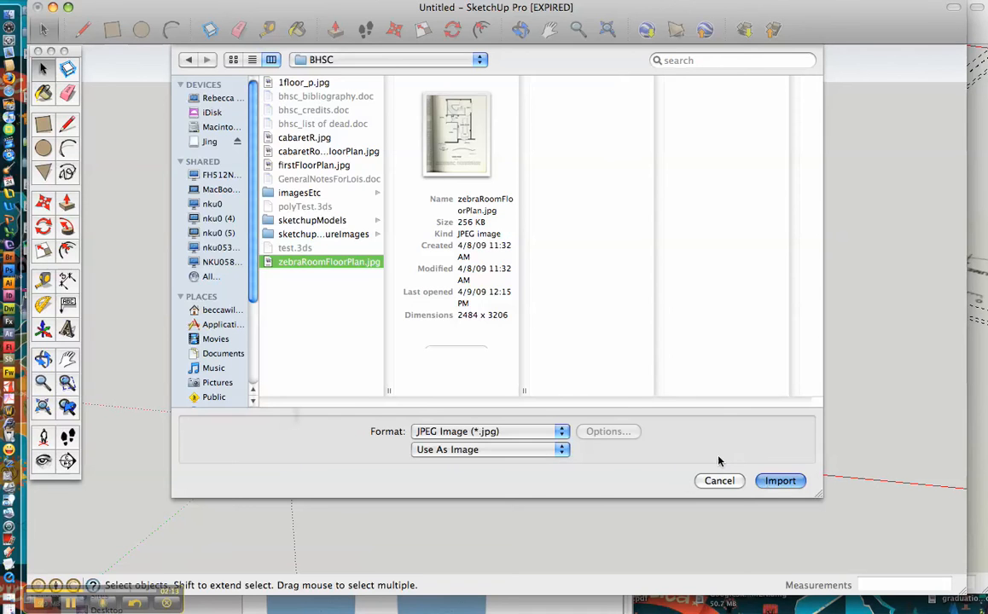
pyautogui.click(779, 480)
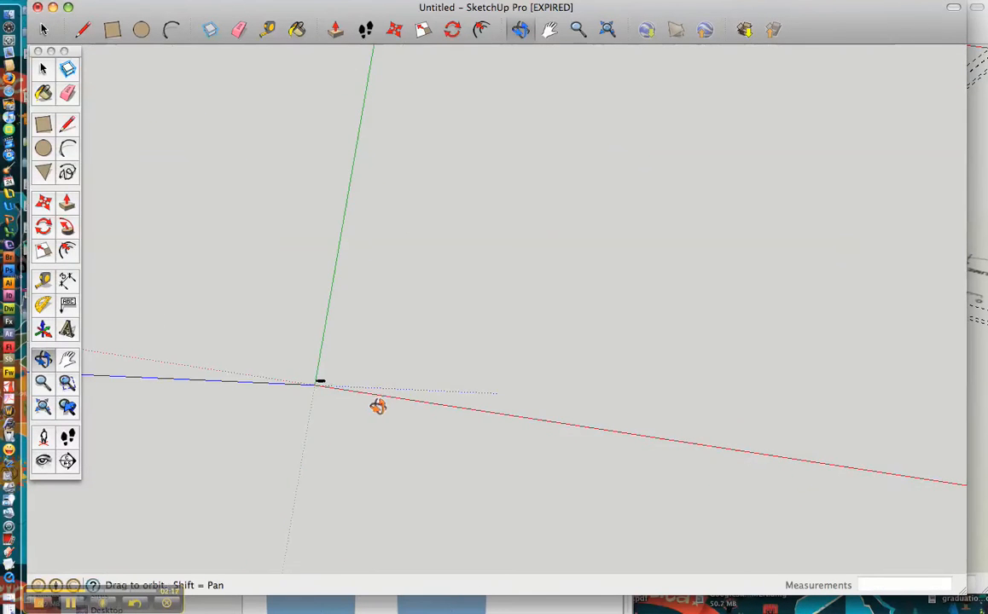
# - Orbit around the origin and place the floor plan image there on the ground plane
pyautogui.moveTo(378, 406); pyautogui.dragTo(408, 467)
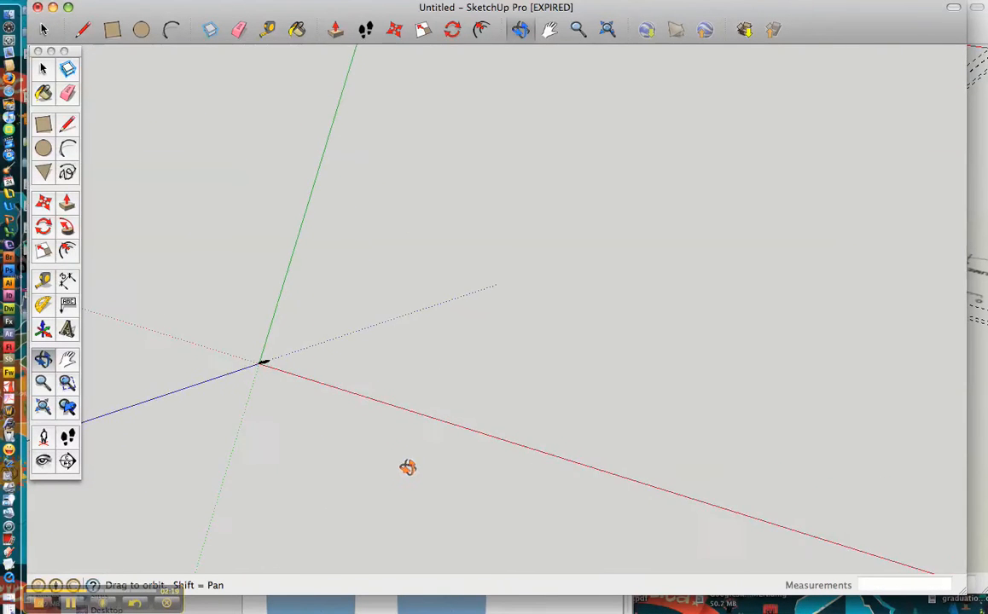
pyautogui.moveTo(408, 466); pyautogui.dragTo(324, 482)
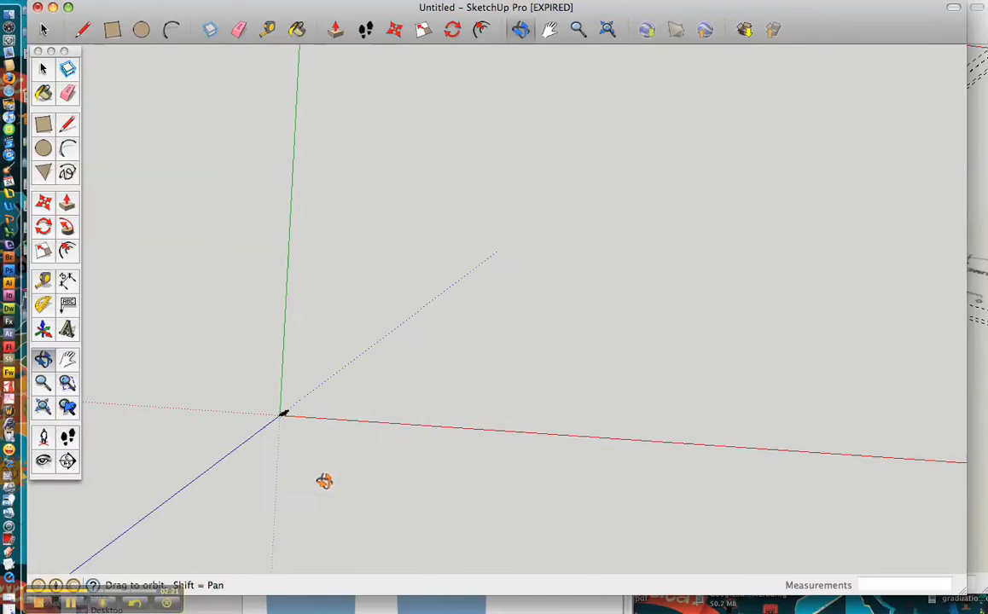
pyautogui.click(283, 416)
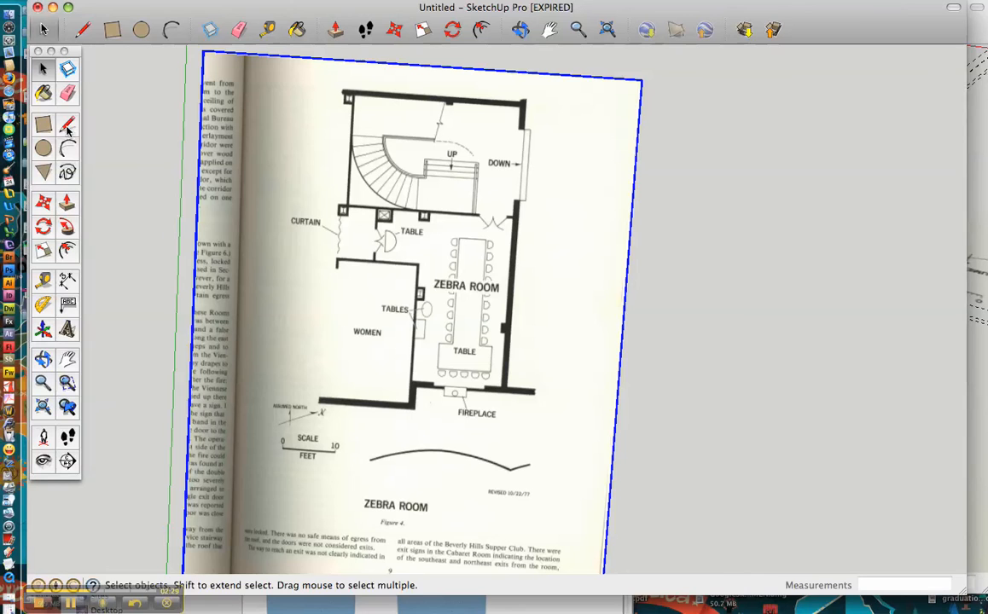
pyautogui.click(67, 124)
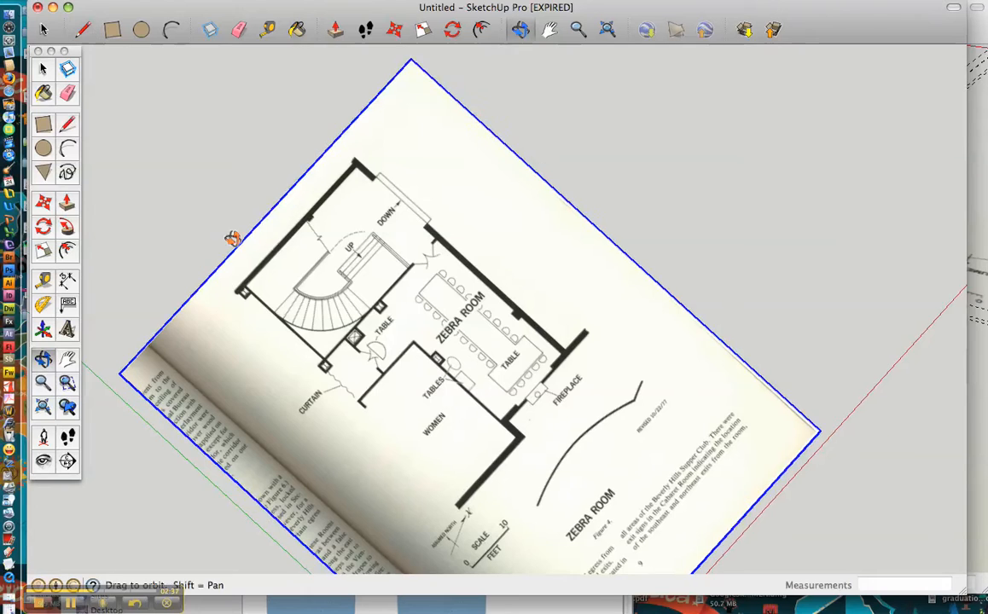
# - Tilt the view down and click wall corners to close the traced floor outline
pyautogui.moveTo(233, 239); pyautogui.dragTo(334, 362)
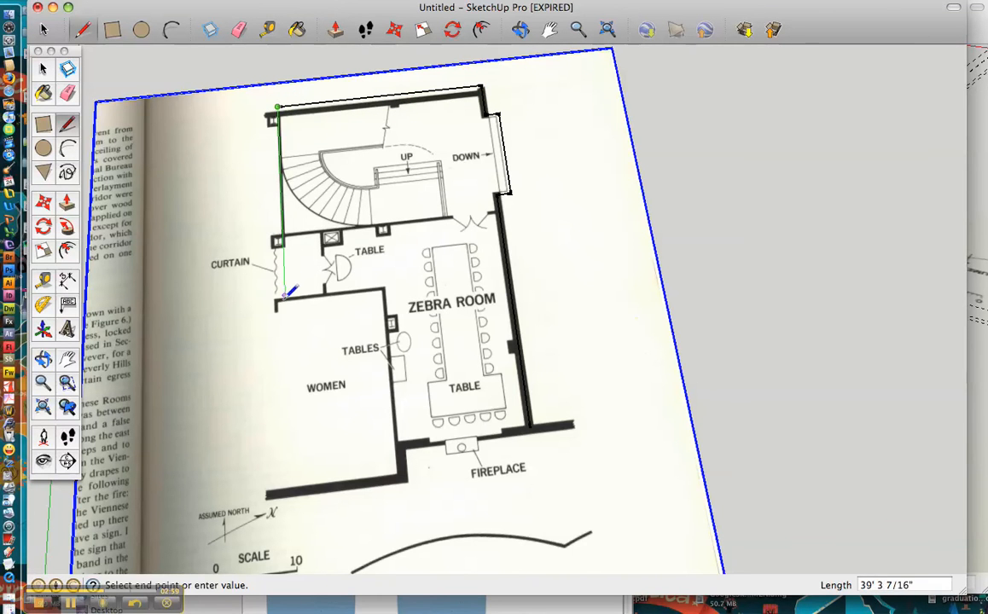
pyautogui.click(384, 289)
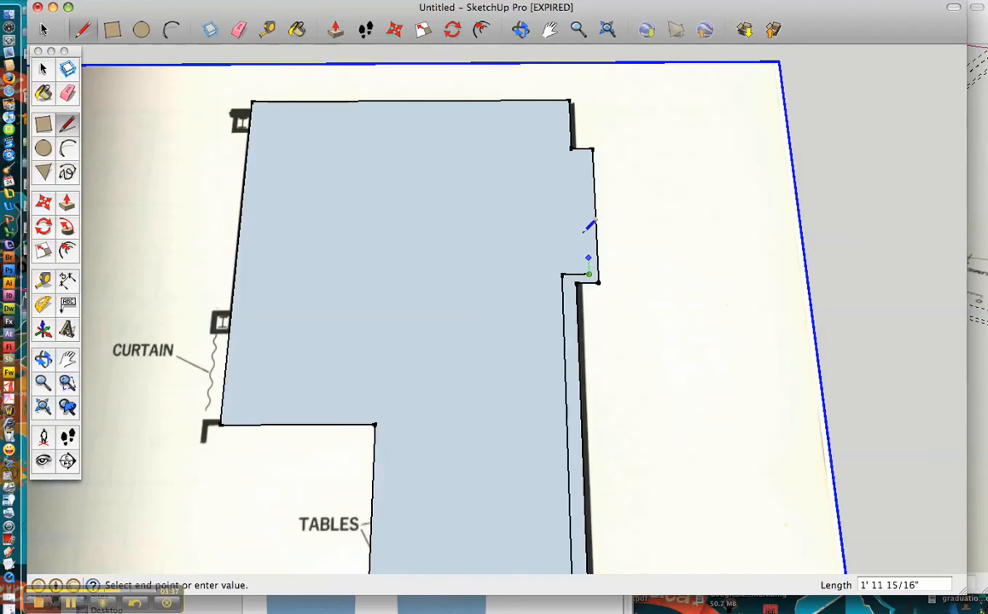
pyautogui.click(591, 151)
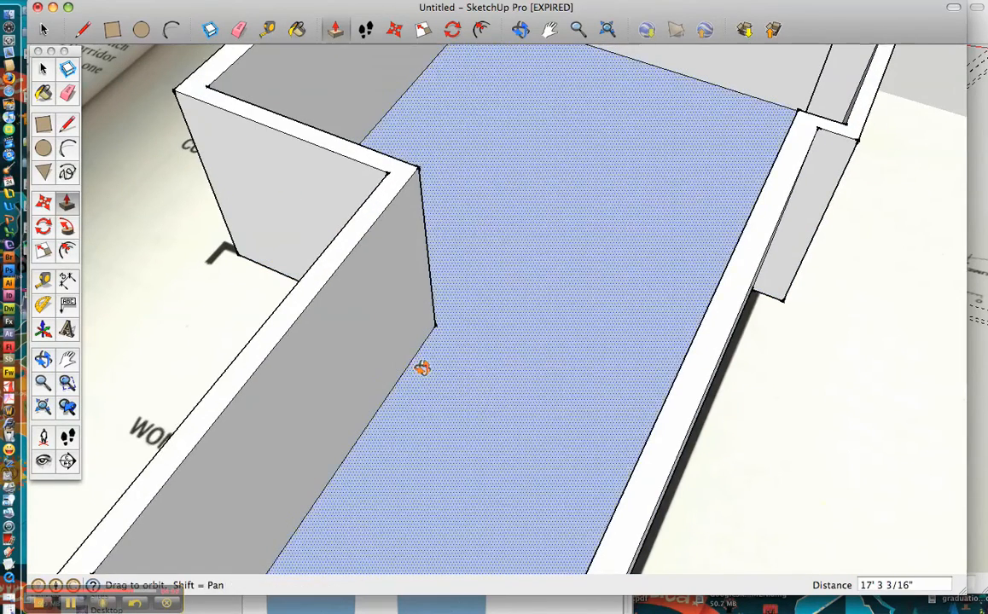
# - Orbit around the raised walls to view them from lower down
pyautogui.moveTo(422, 368); pyautogui.dragTo(477, 368)
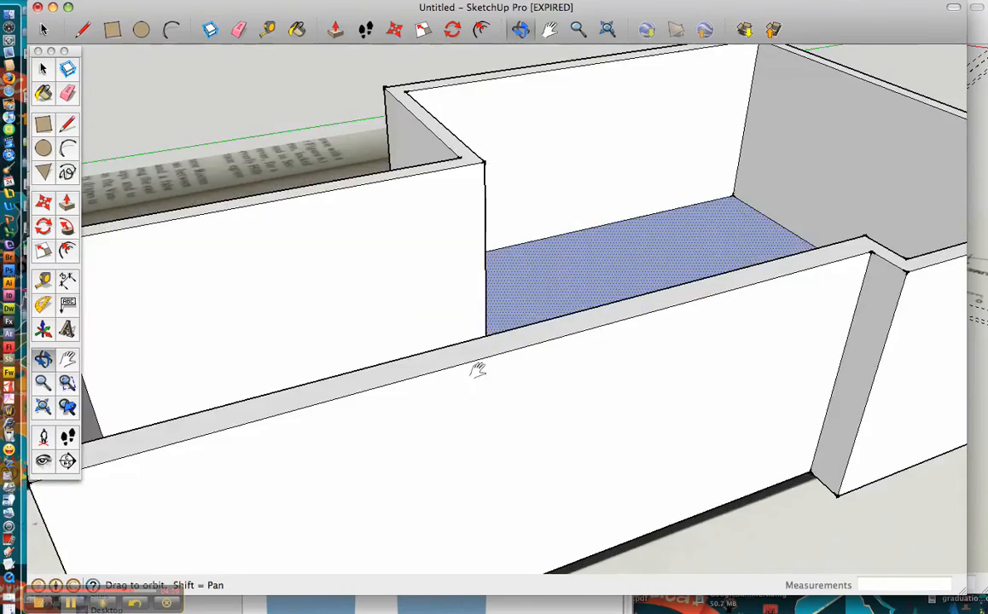
pyautogui.moveTo(478, 368); pyautogui.dragTo(501, 352)
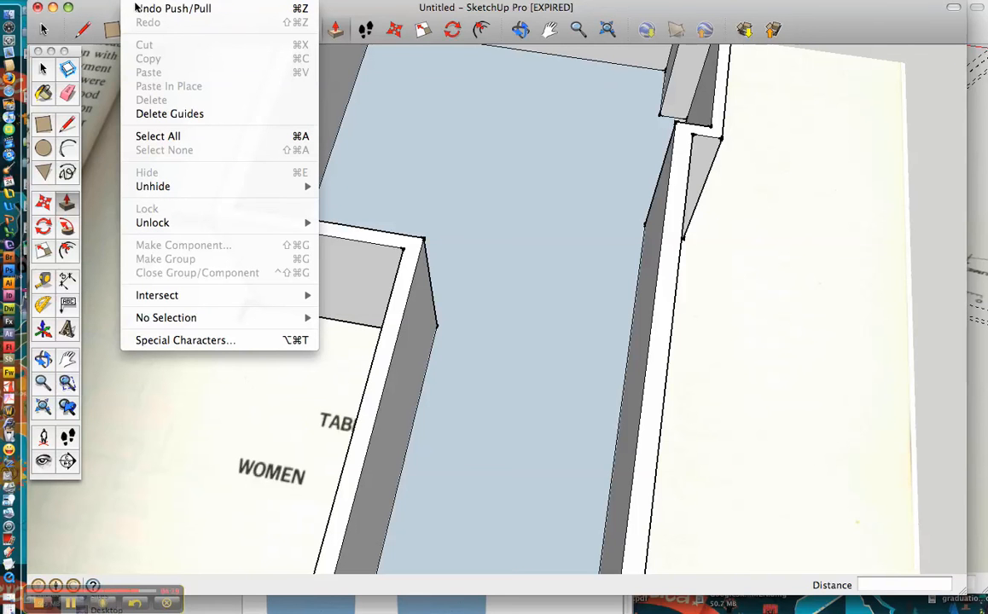
pyautogui.moveTo(177, 313)
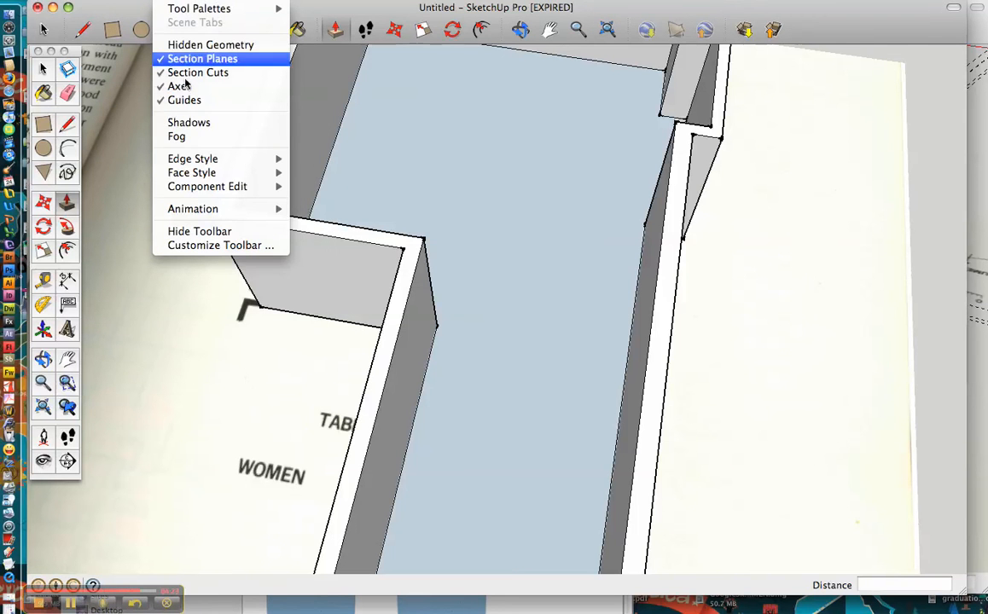
pyautogui.moveTo(191, 172)
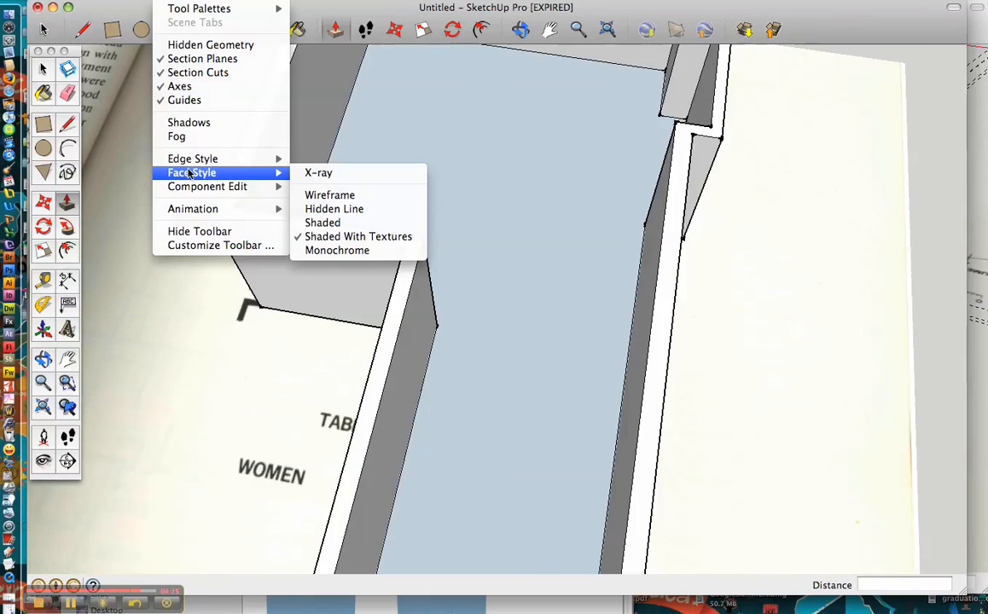
pyautogui.moveTo(319, 172)
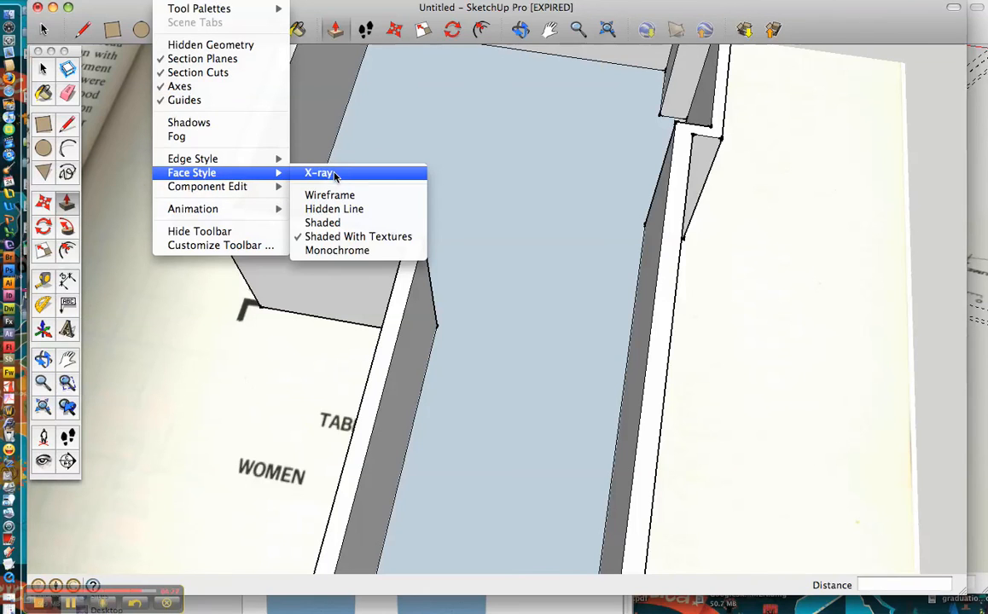
# - Switch the face style to X-ray so the floor plan shows through the walls
pyautogui.click(319, 172)
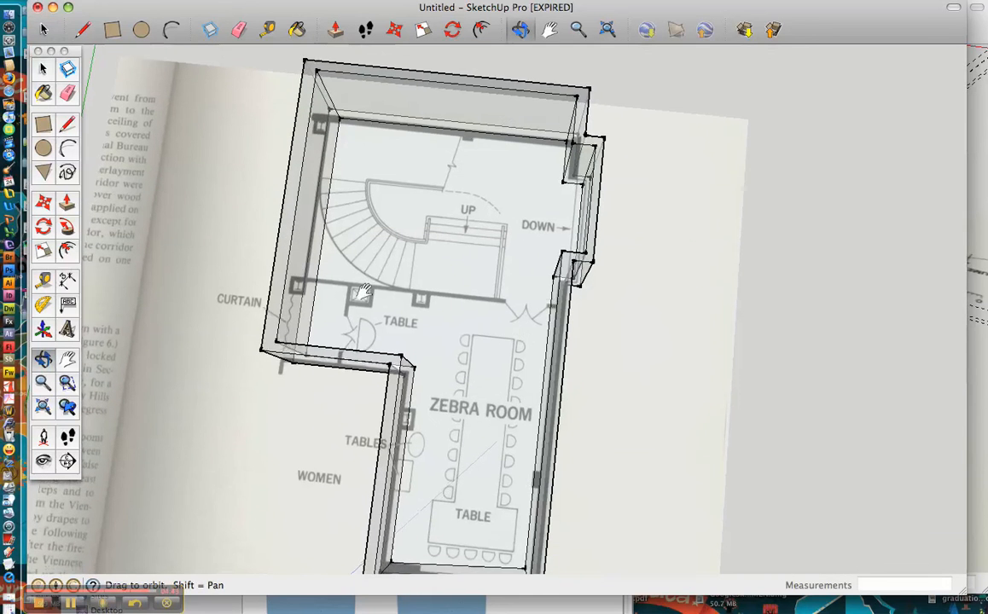
# - Orbit to an overhead view of the X-ray walls over the floor plan
pyautogui.moveTo(362, 294); pyautogui.dragTo(424, 337)
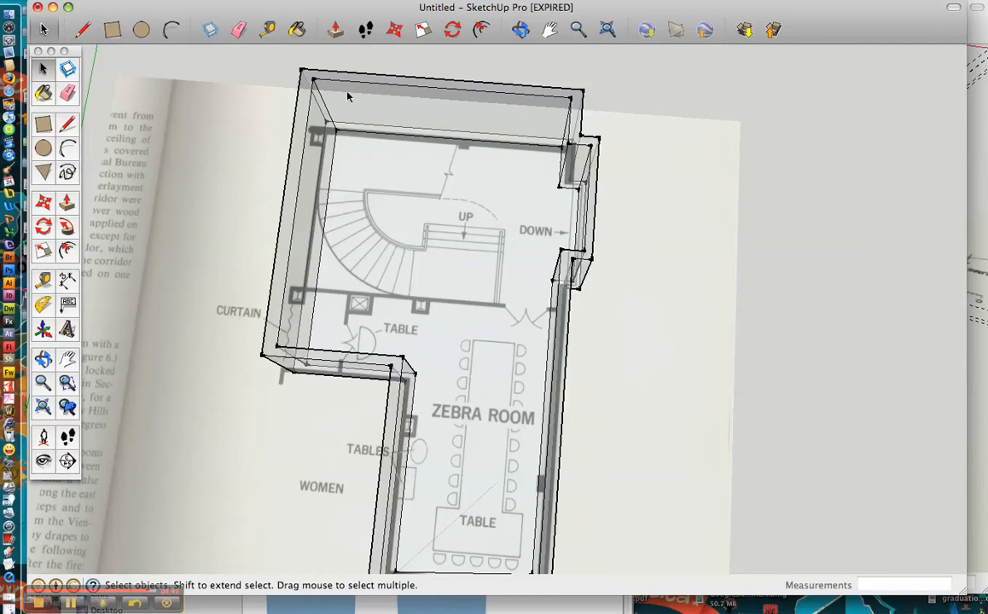
pyautogui.moveTo(413, 306)
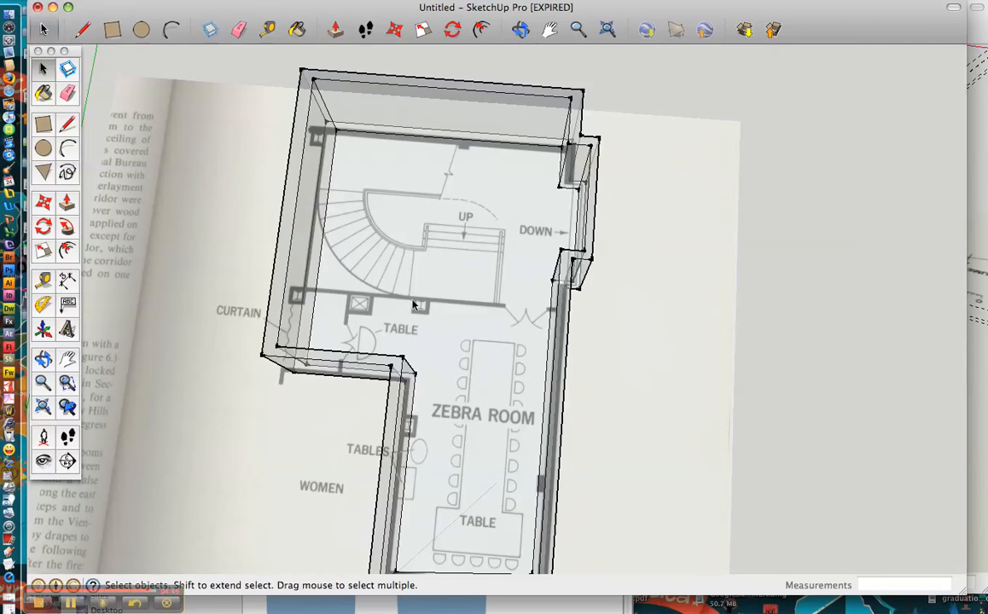